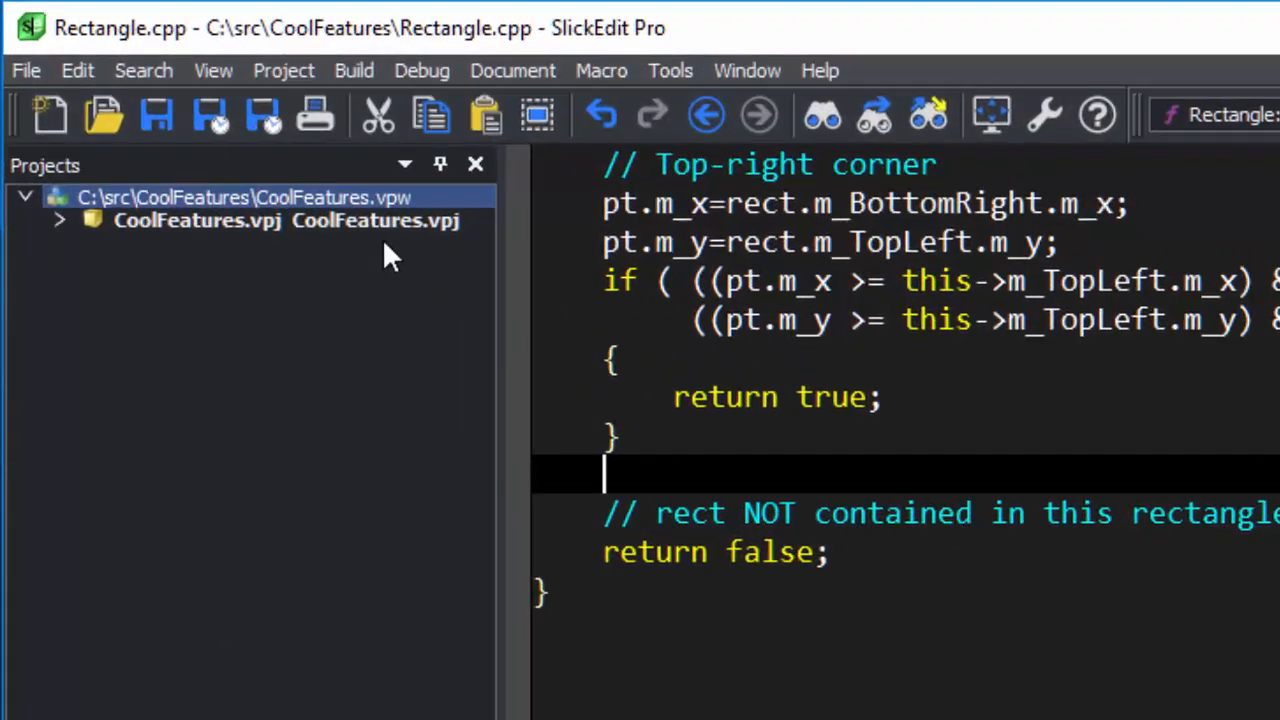
- Open the Find Symbol tool window from the Search menu
{"action": "left_click", "coordinate": [143, 70]}
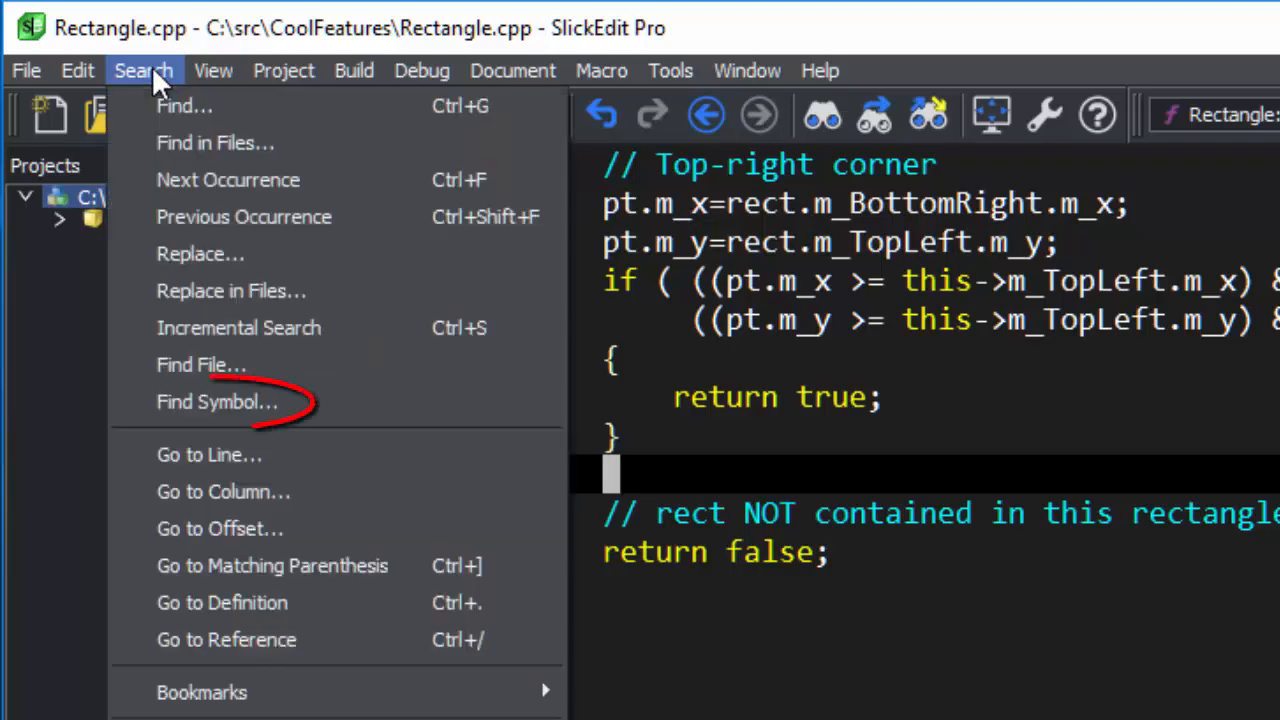
{"action": "mouse_move", "coordinate": [162, 210]}
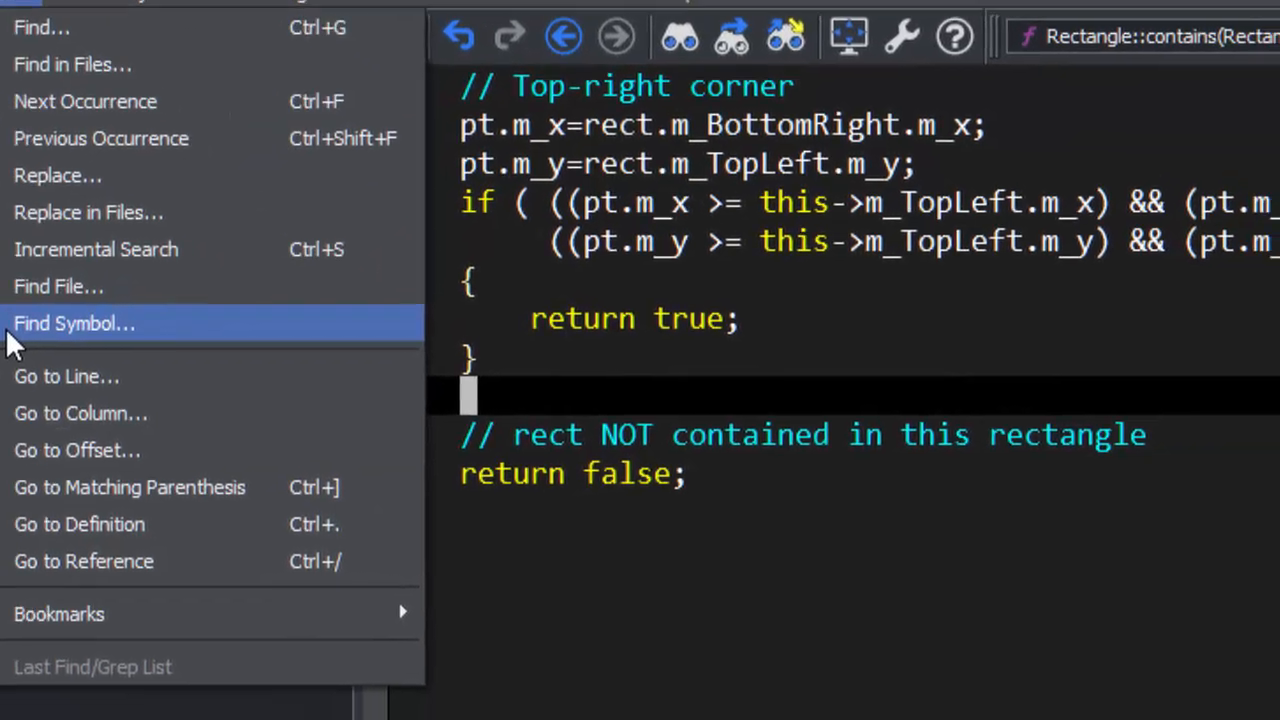
{"action": "left_click", "coordinate": [74, 323]}
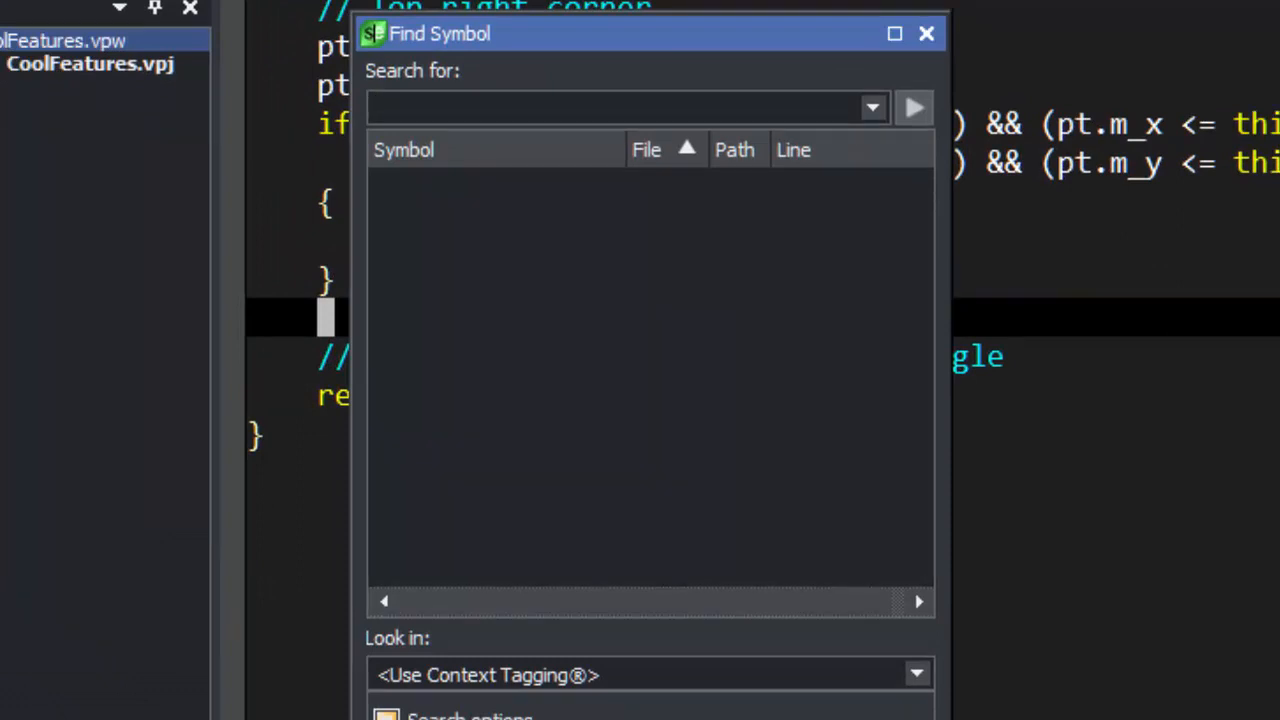
- Search Find Symbol for 'pt.m_' to list Point::m_x and Point::m_y
{"action": "left_click", "coordinate": [620, 107]}
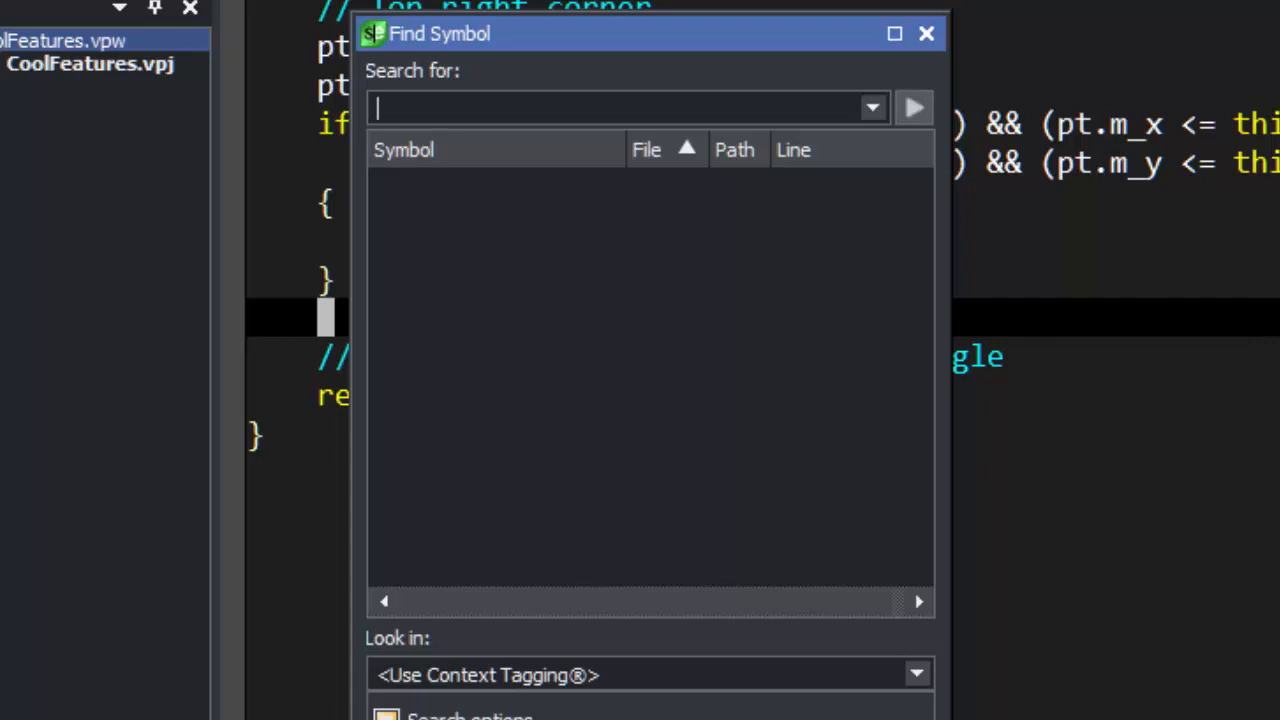
{"action": "type", "text": "p"}
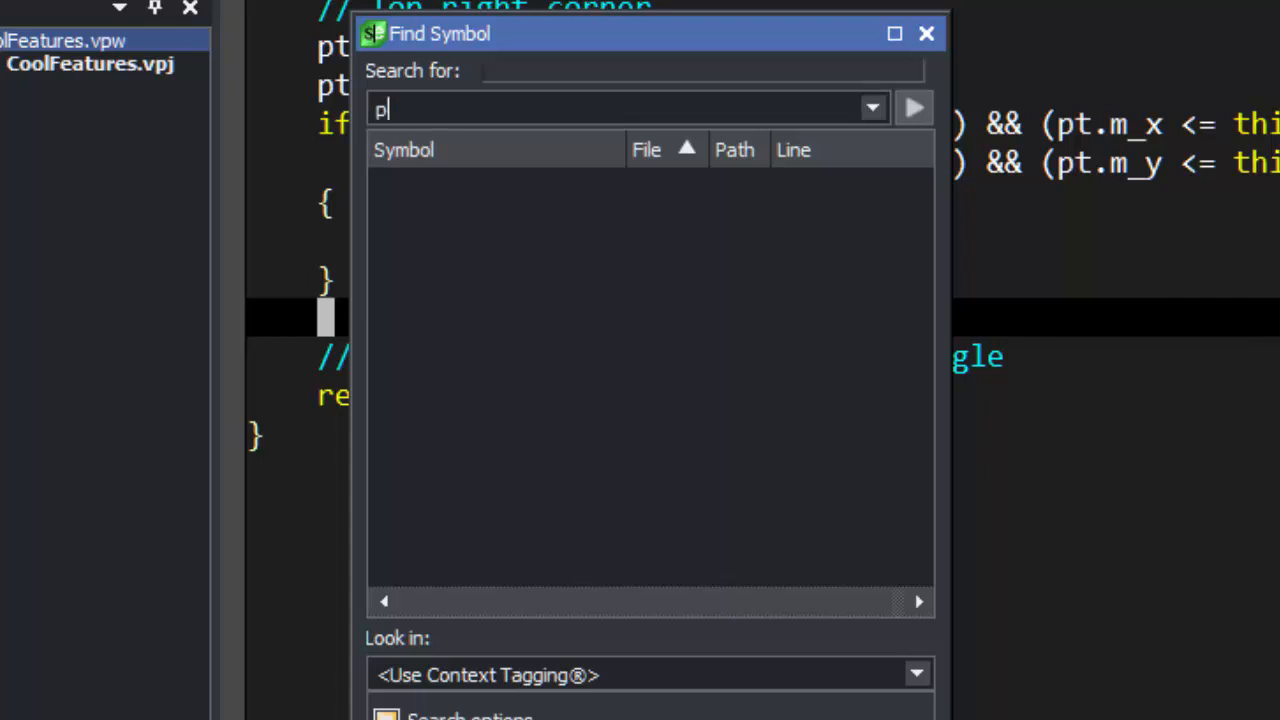
{"action": "type", "text": "t.m"}
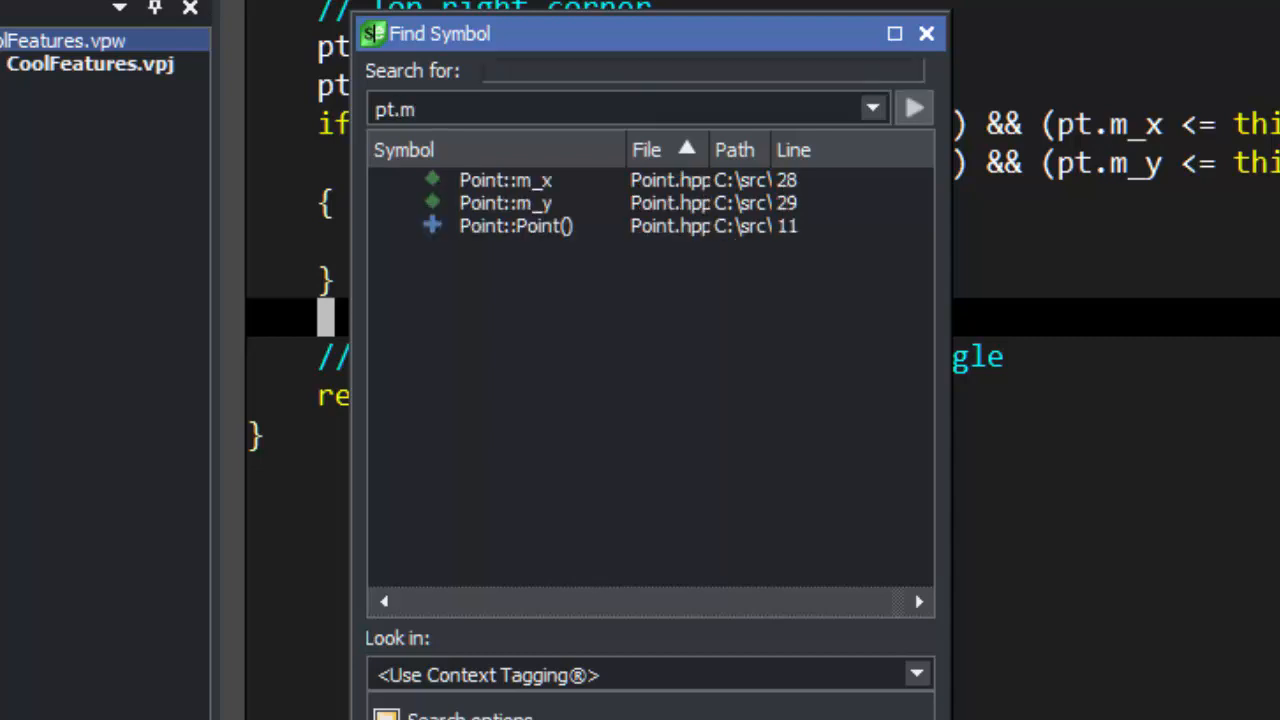
{"action": "type", "text": "_"}
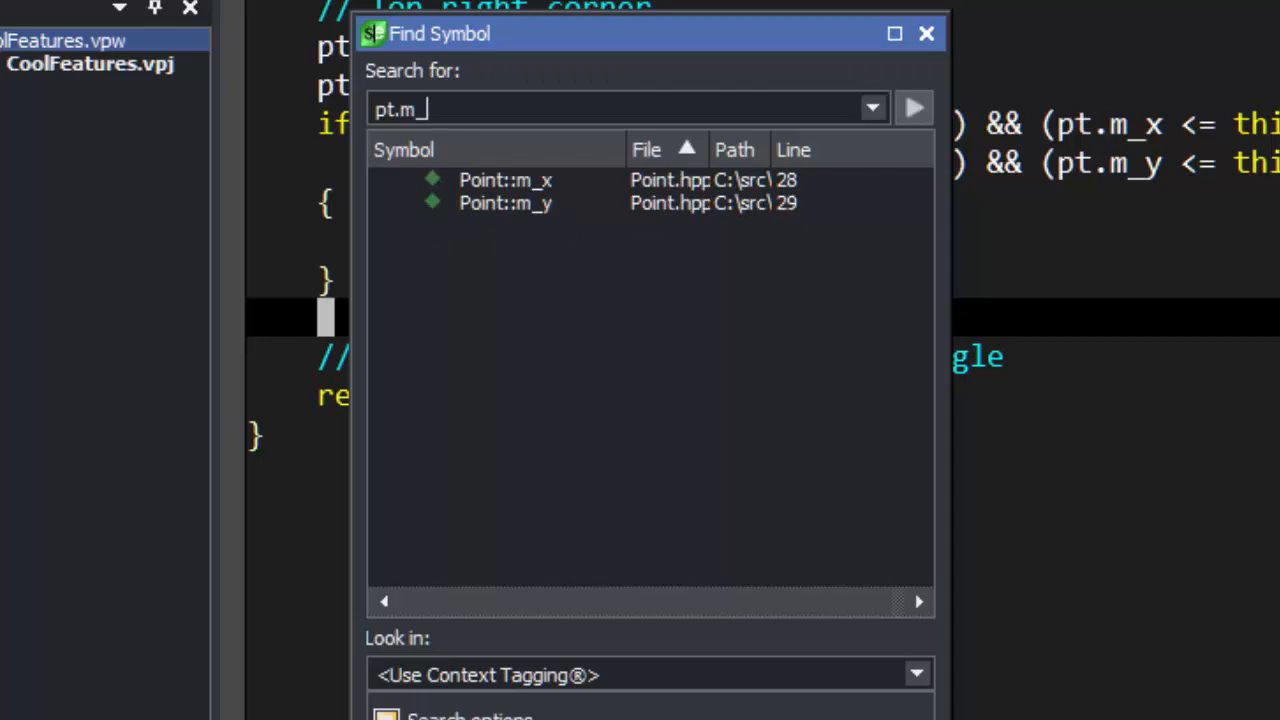
{"action": "mouse_move", "coordinate": [35, 278]}
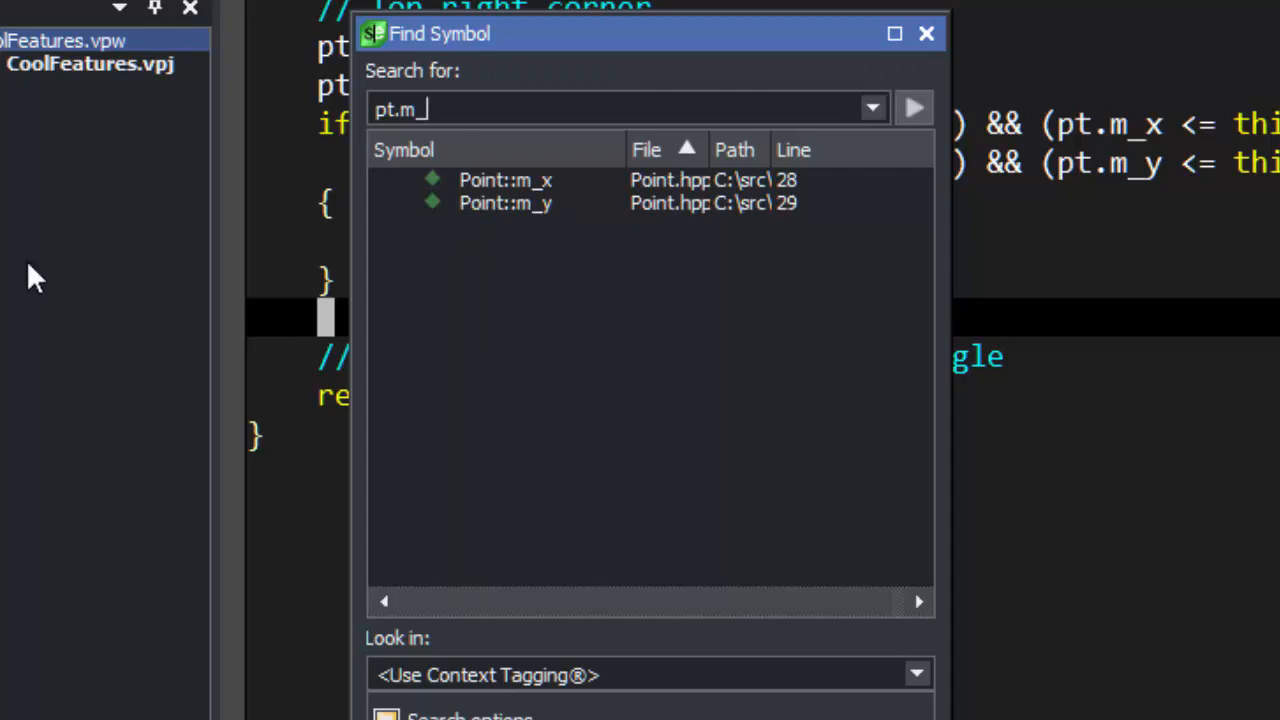
{"action": "mouse_move", "coordinate": [560, 190]}
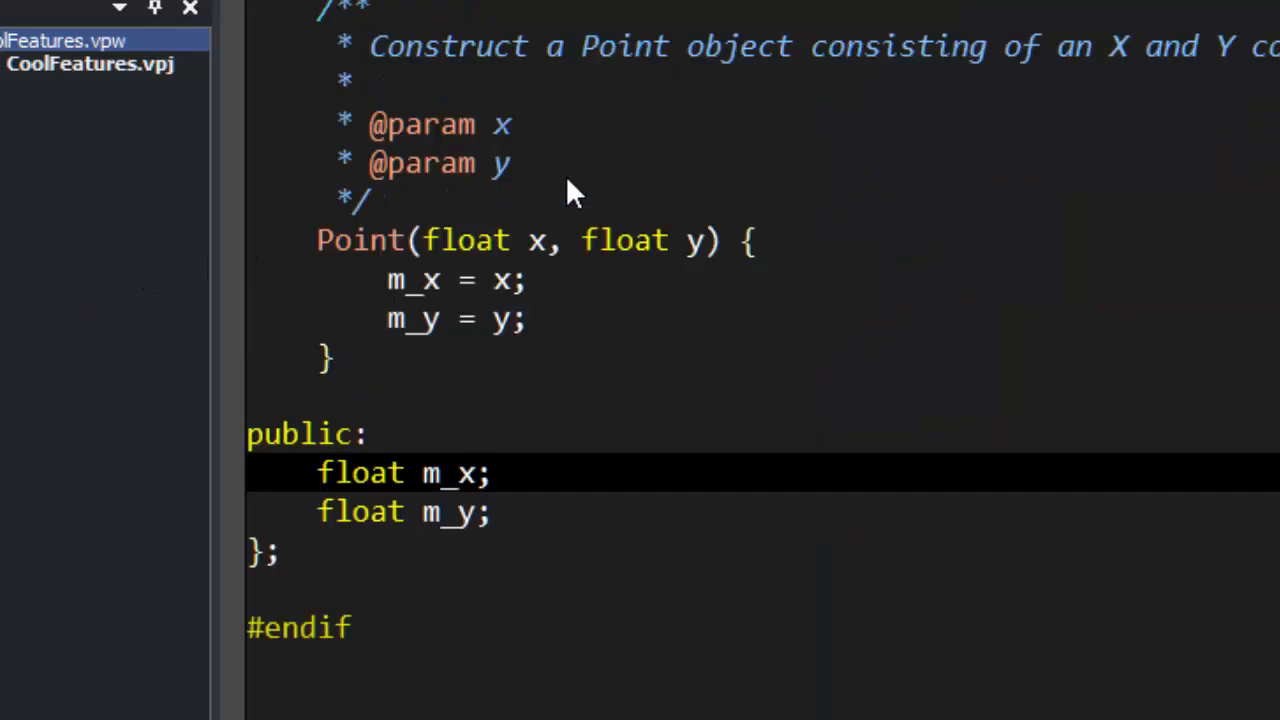
- Return from the m_x declaration in Point.hpp to the Rectangle.cpp code
{"action": "key", "text": "ctrl+,"}
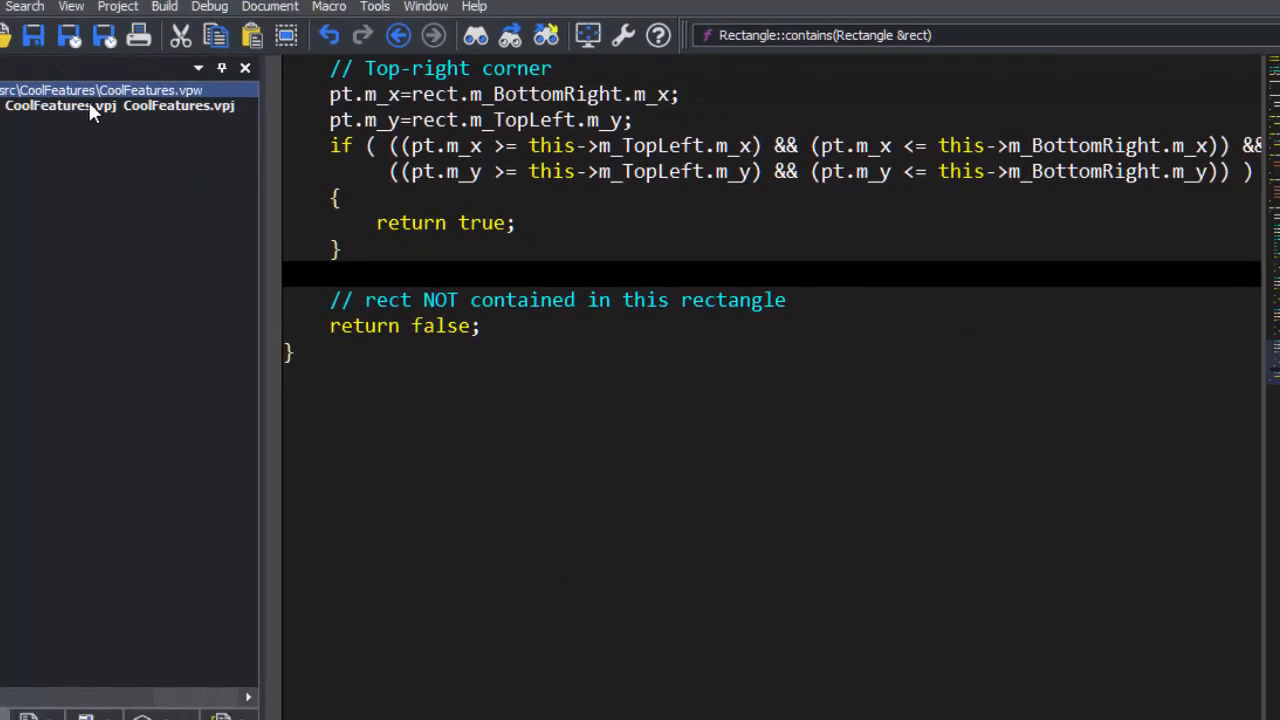
- Reopen Find Symbol from the Search menu over Rectangle.cpp
{"action": "left_click", "coordinate": [24, 6]}
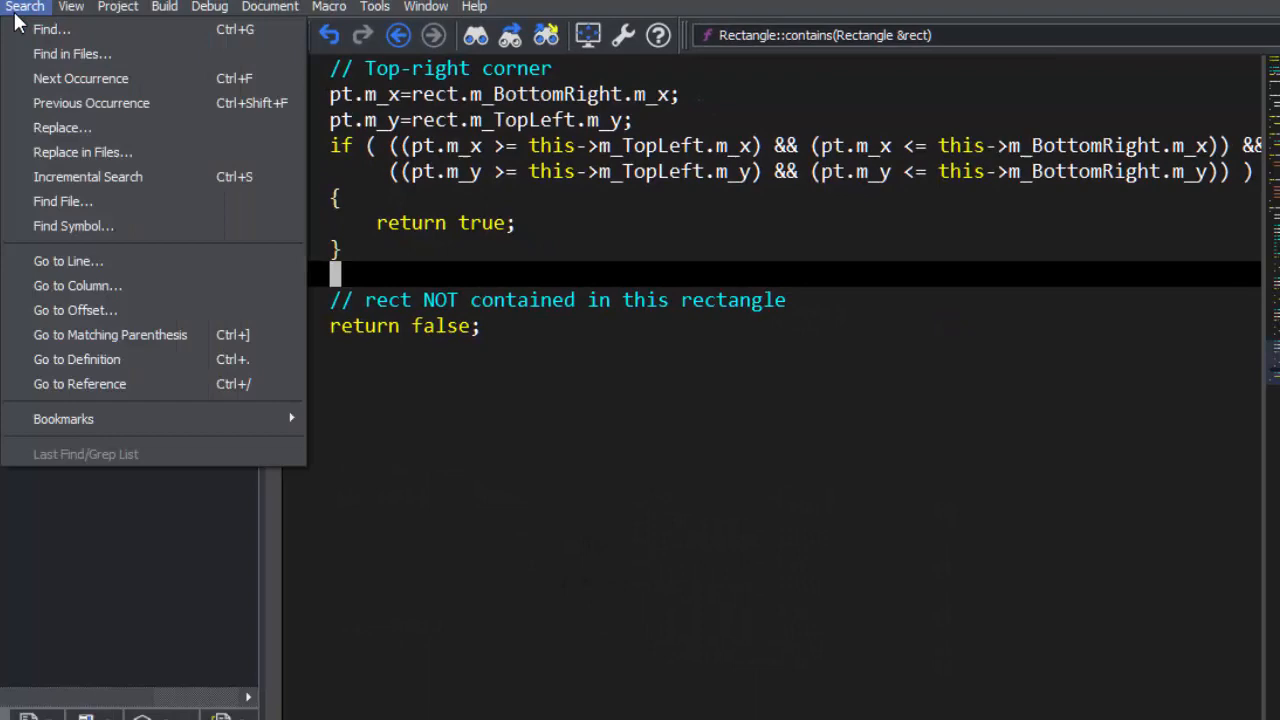
{"action": "mouse_move", "coordinate": [73, 225]}
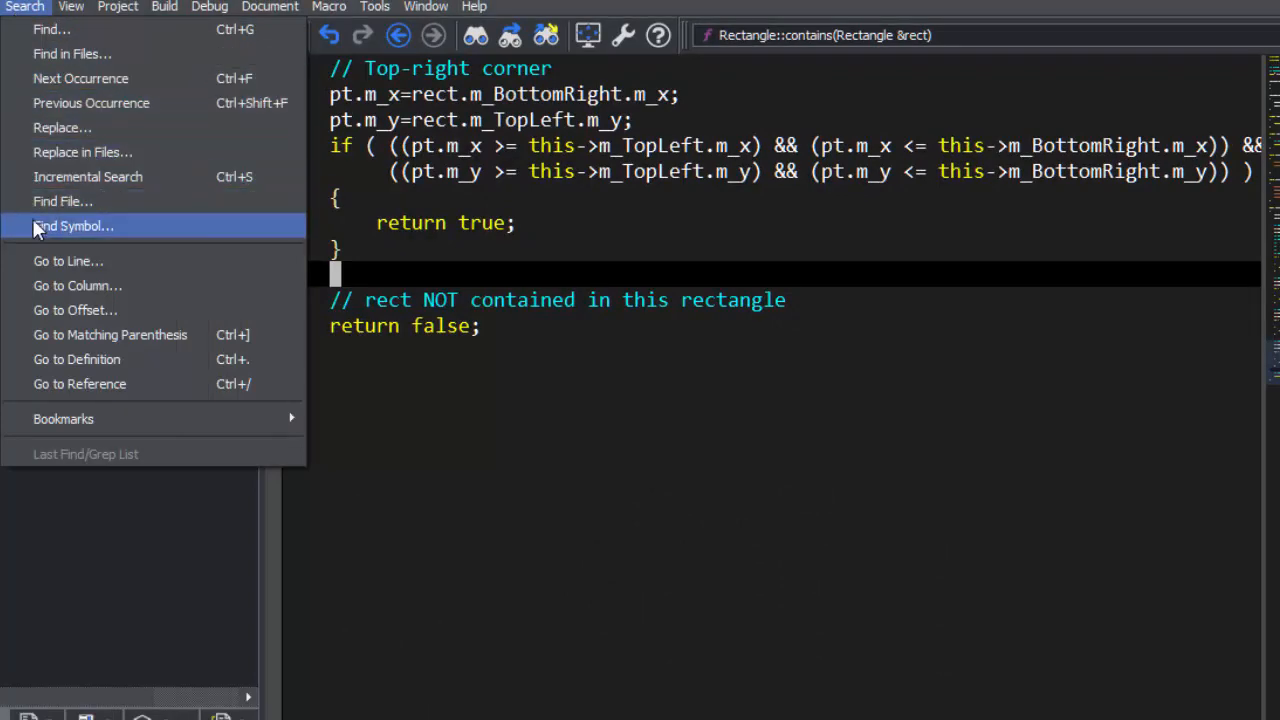
{"action": "left_click", "coordinate": [73, 225]}
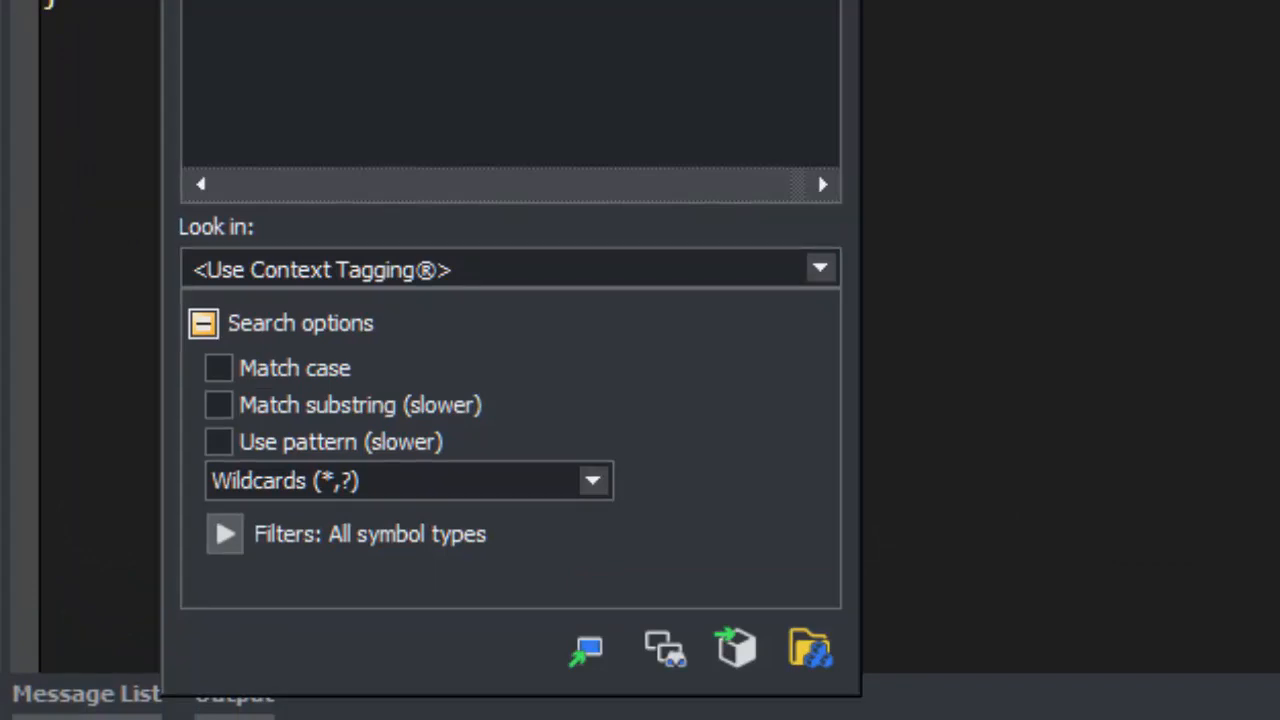
{"action": "mouse_move", "coordinate": [585, 490]}
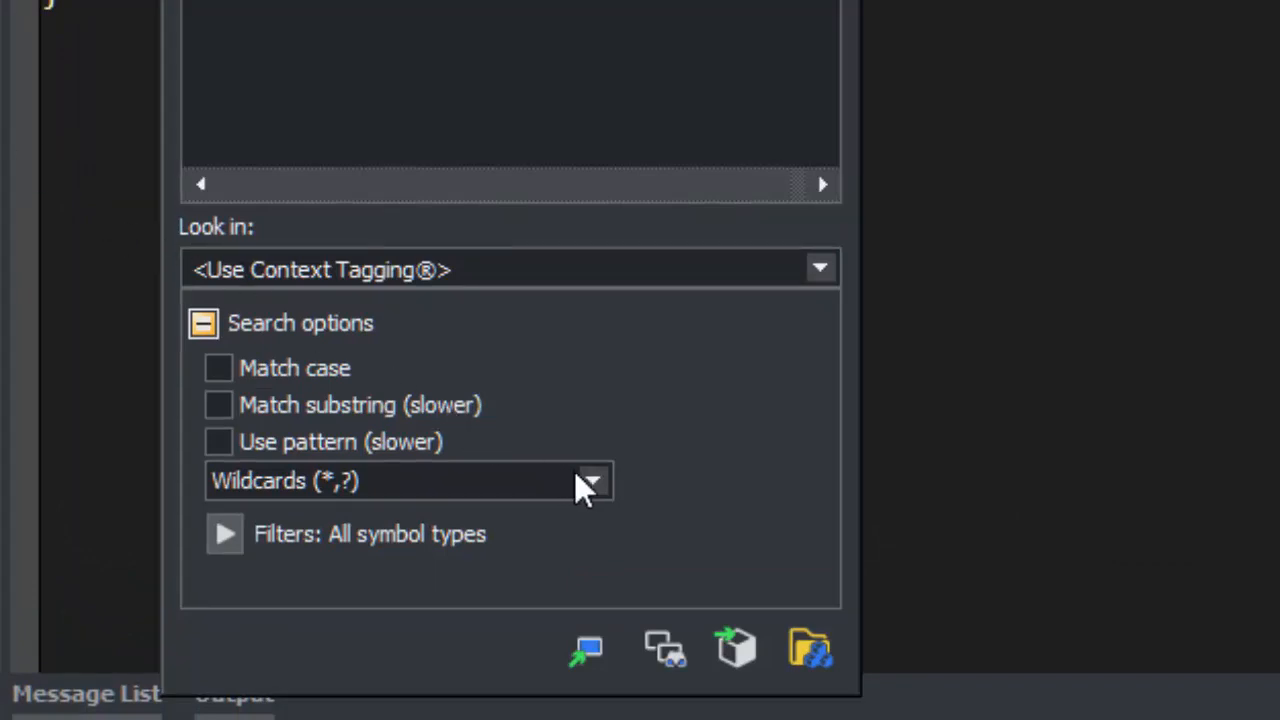
{"action": "left_click", "coordinate": [590, 481]}
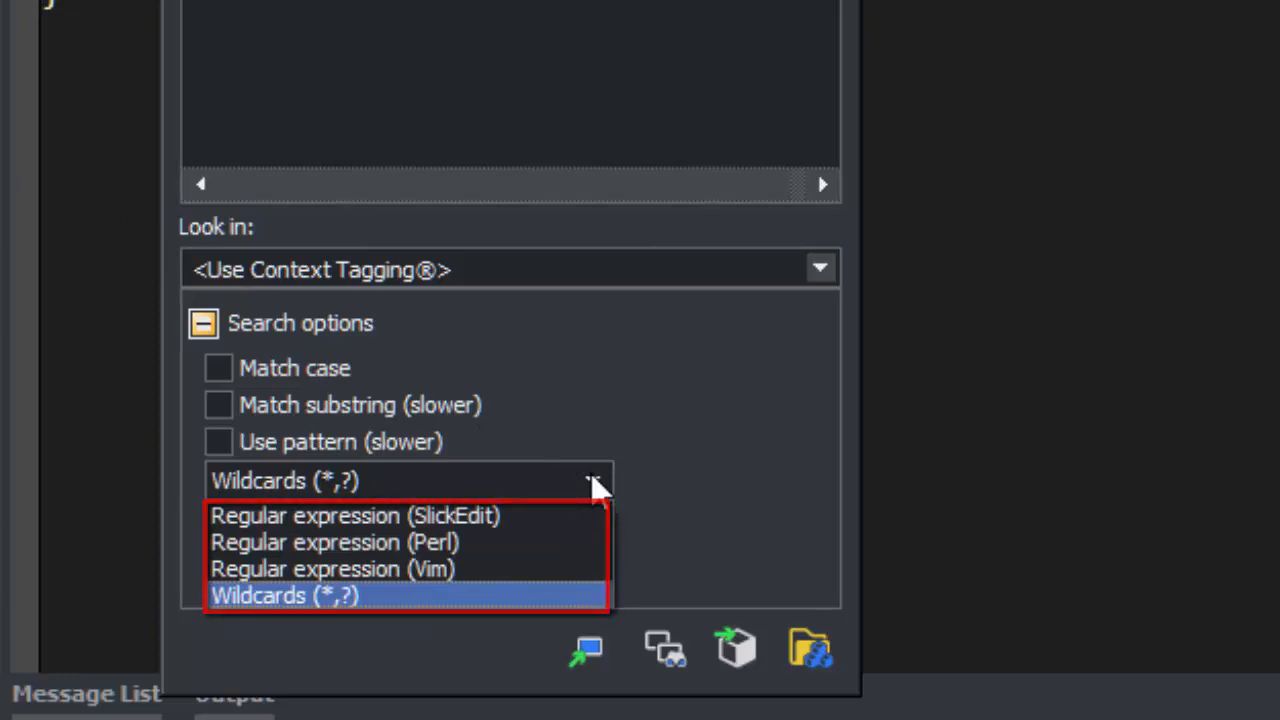
{"action": "left_click", "coordinate": [285, 595]}
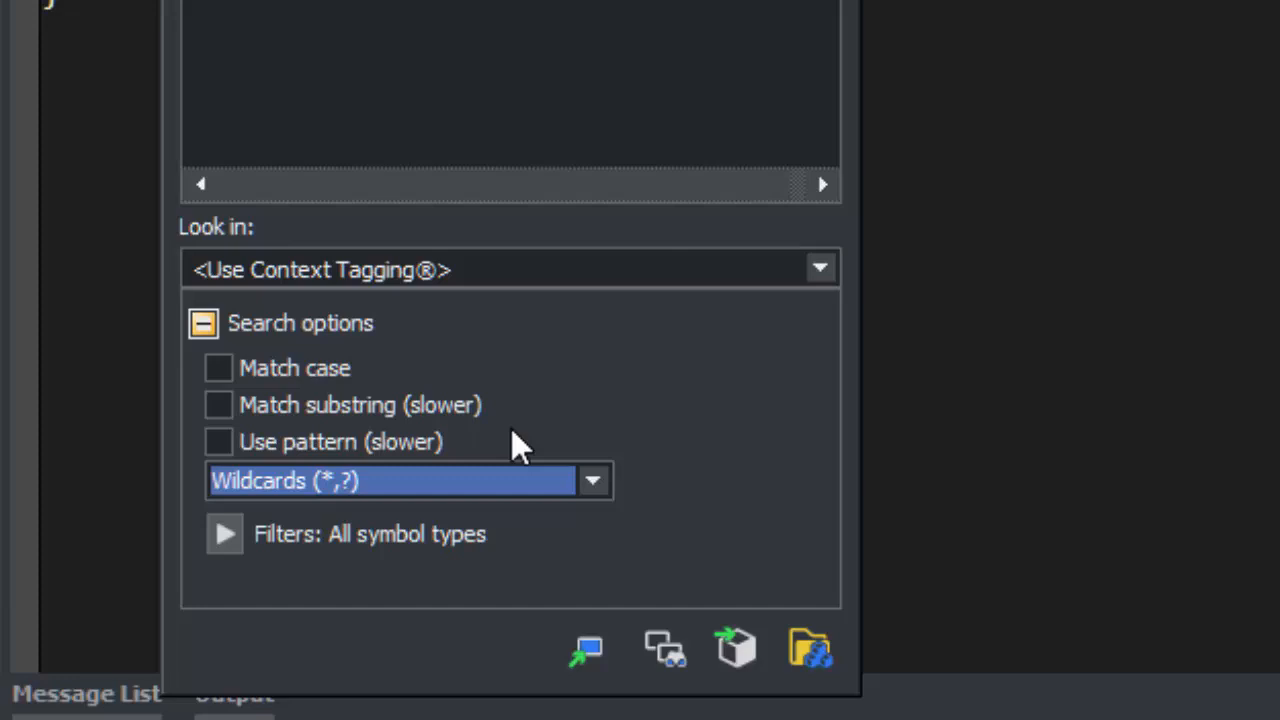
{"action": "left_click", "coordinate": [218, 404]}
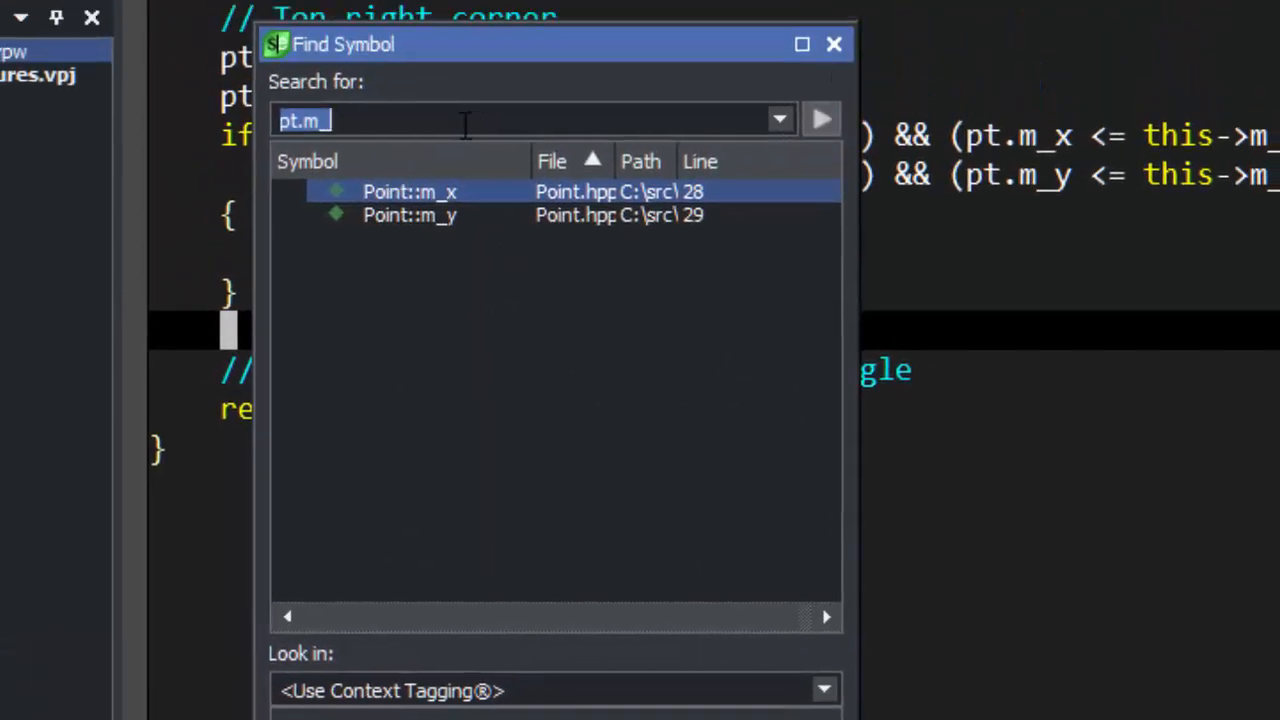
- Search Find Symbol for 'rect', listing Rectangle and BorderRectangle symbols
{"action": "type", "text": "rect"}
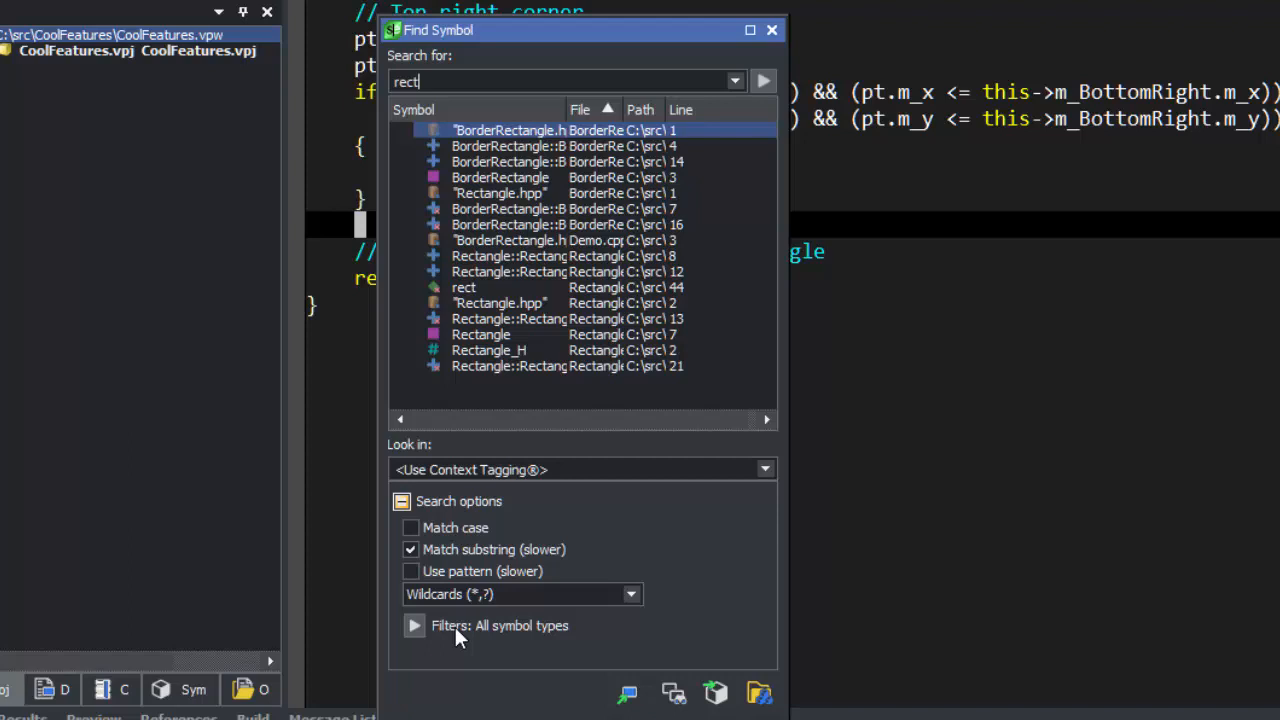
- Apply the Functions only quick filter, leaving four Rectangle and BorderRectangle functions
{"action": "left_click", "coordinate": [414, 625]}
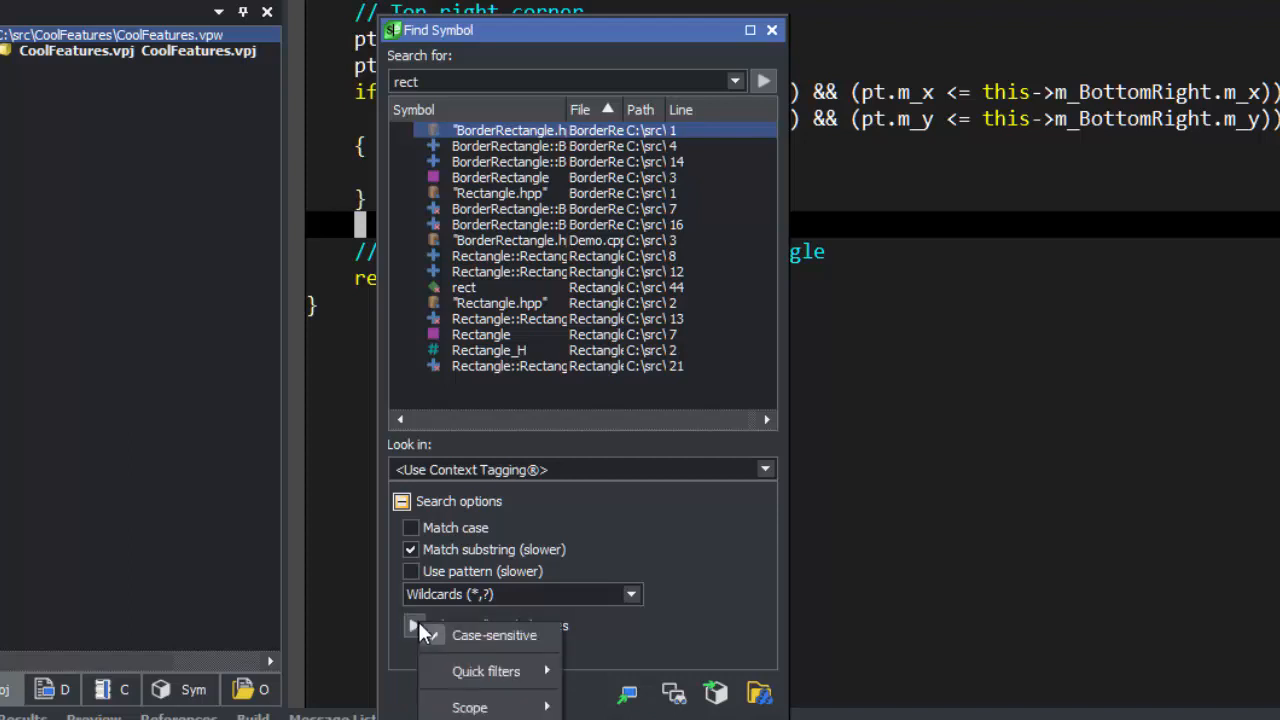
{"action": "mouse_move", "coordinate": [486, 671]}
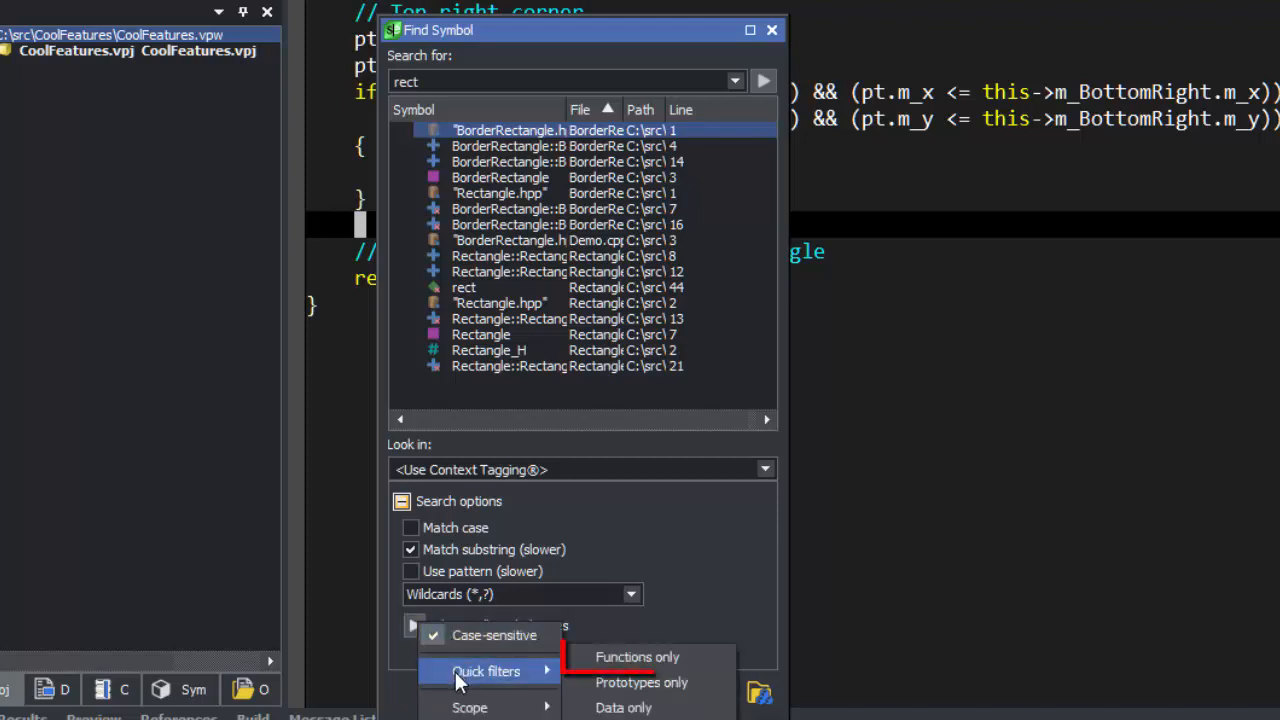
{"action": "mouse_move", "coordinate": [637, 657]}
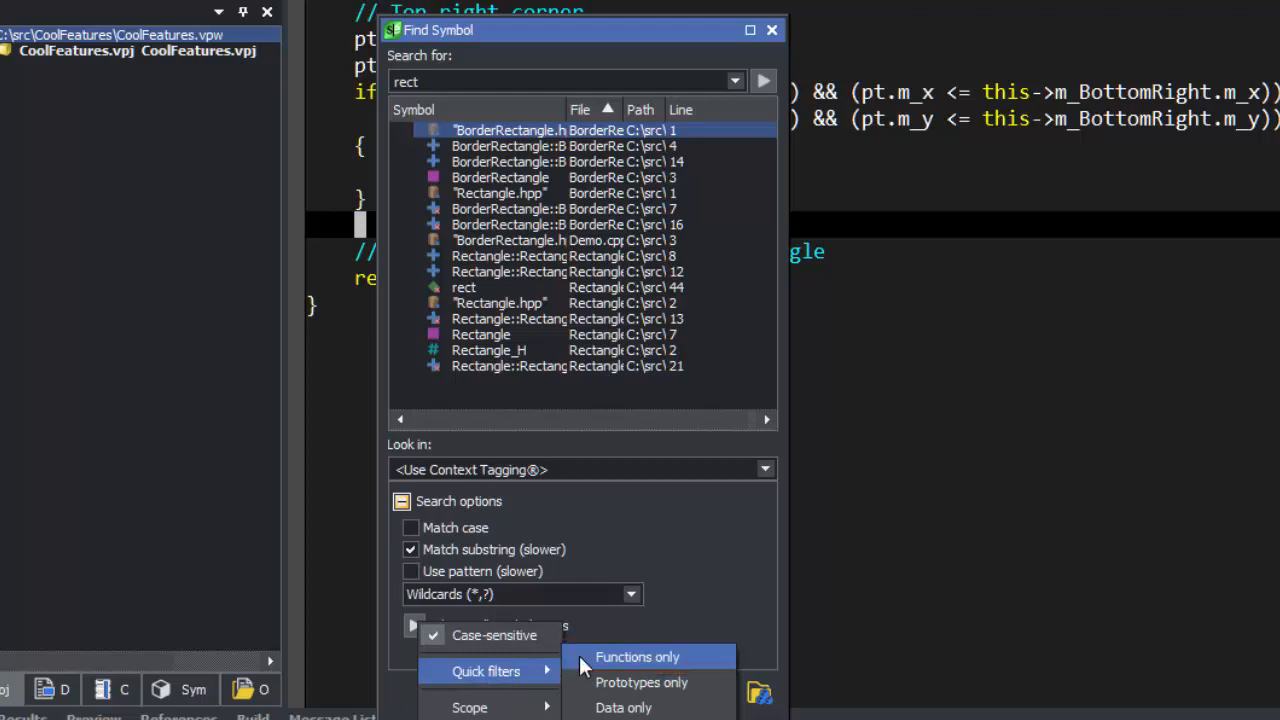
{"action": "left_click", "coordinate": [637, 657]}
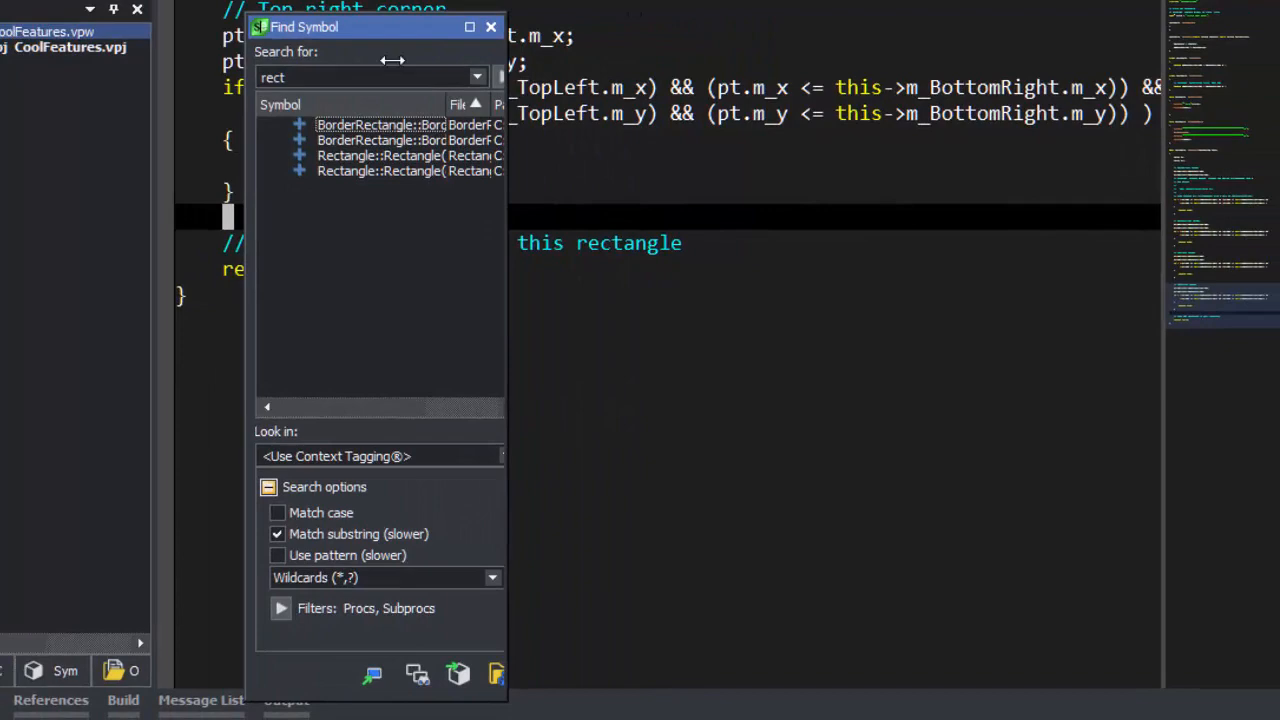
- Dock the Find Symbol window on the right edge beside Rectangle.cpp
{"action": "left_click_drag", "start_coordinate": [380, 27], "coordinate": [840, 359]}
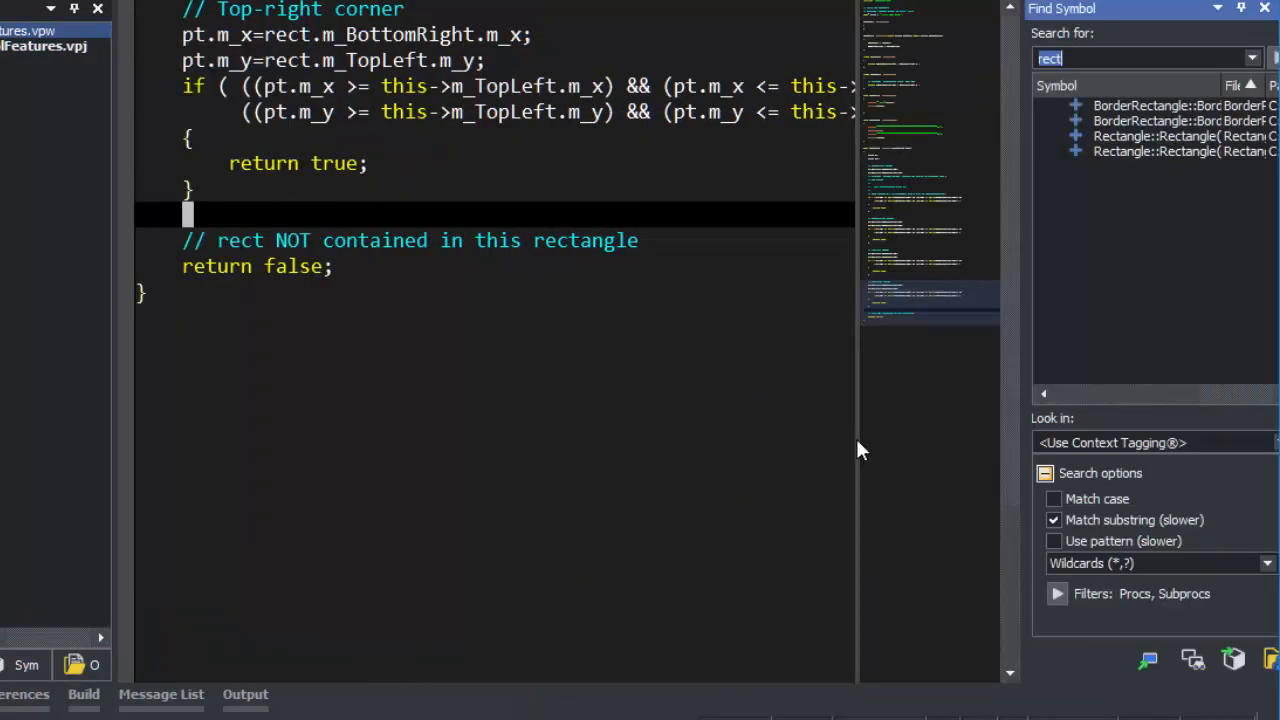
{"action": "mouse_move", "coordinate": [843, 448]}
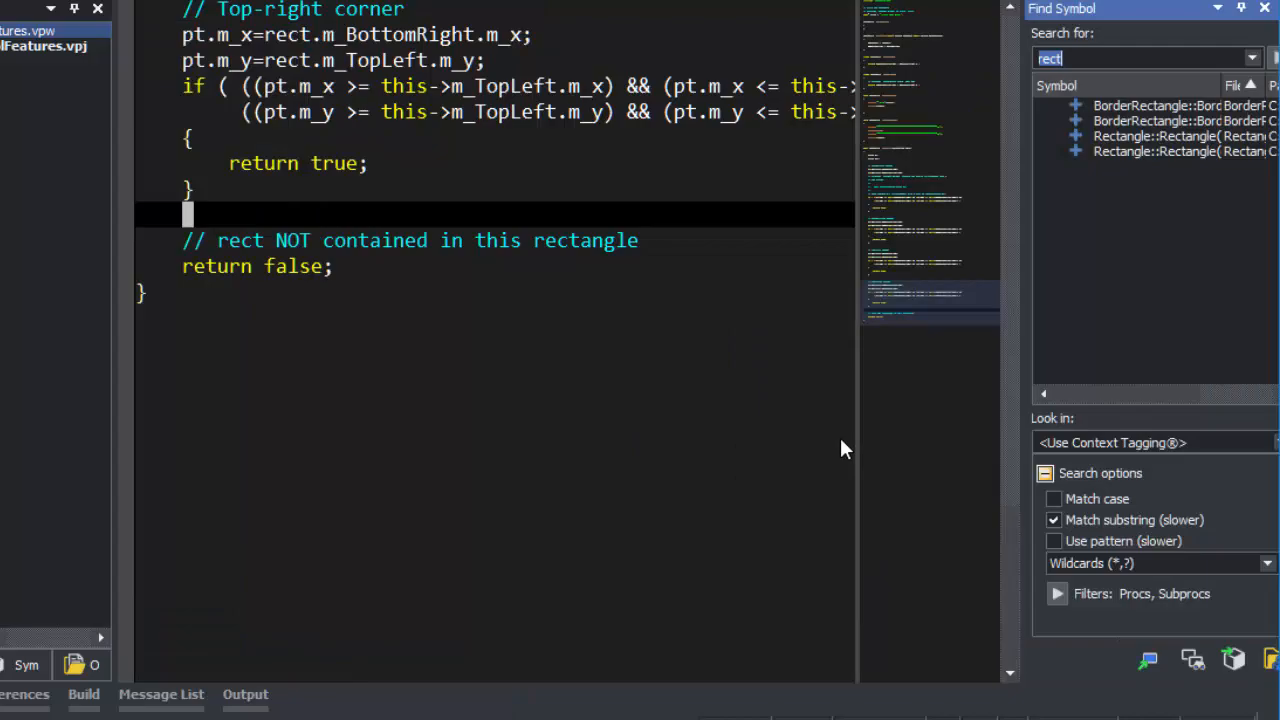